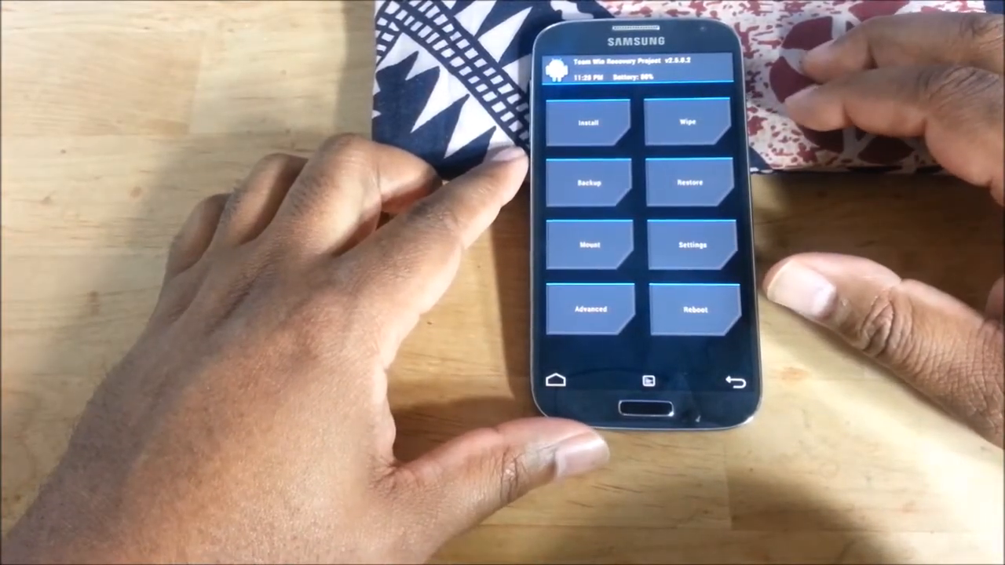
# - Factory-reset the phone from TWRP's Wipe menu, clearing data, cache and Dalvik
pyautogui.click(689, 121)
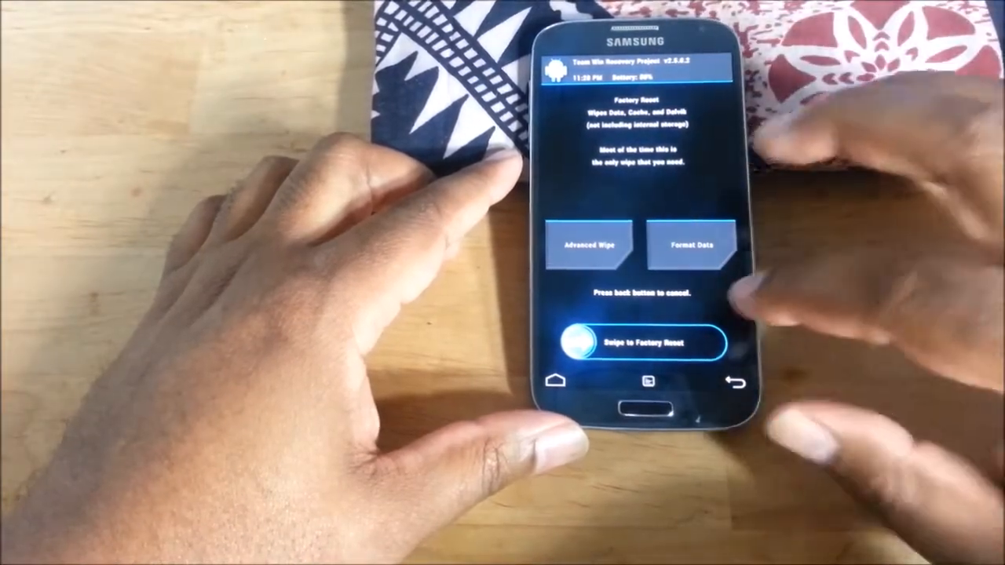
pyautogui.moveTo(578, 342); pyautogui.dragTo(668, 341)
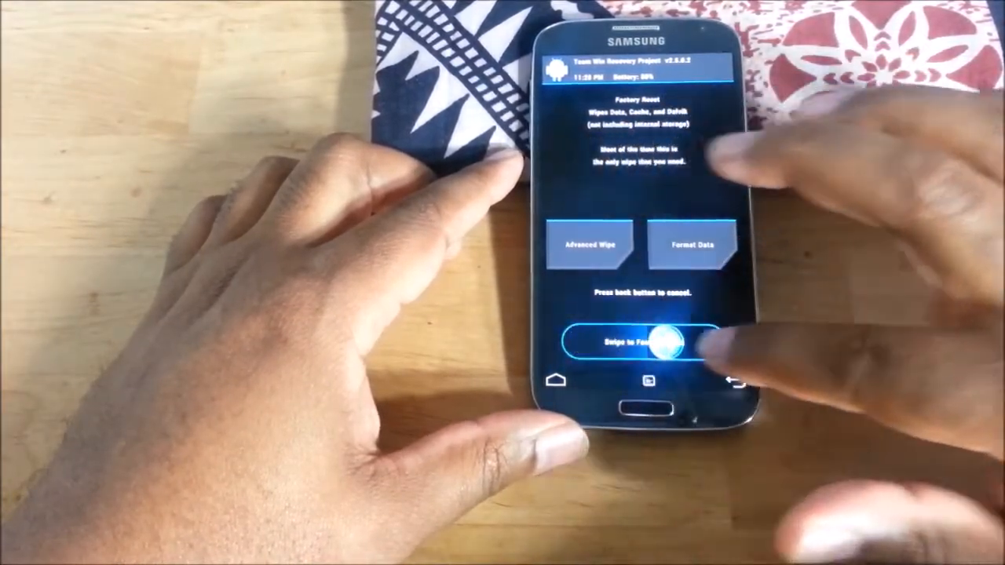
pyautogui.moveTo(581, 343); pyautogui.dragTo(692, 344)
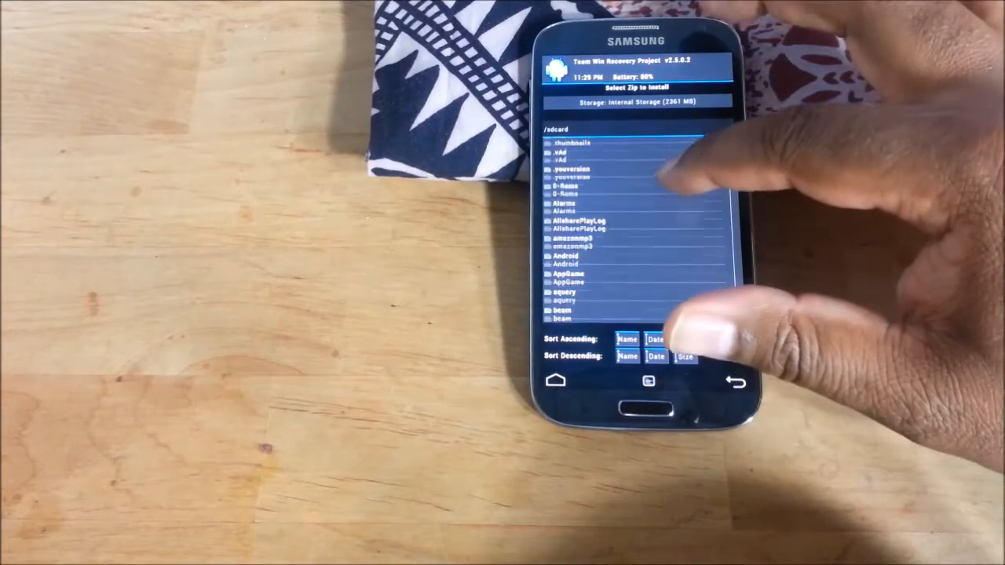
# - Select the custom ROM zip in the 0-Roms folder for installation
pyautogui.click(573, 194)
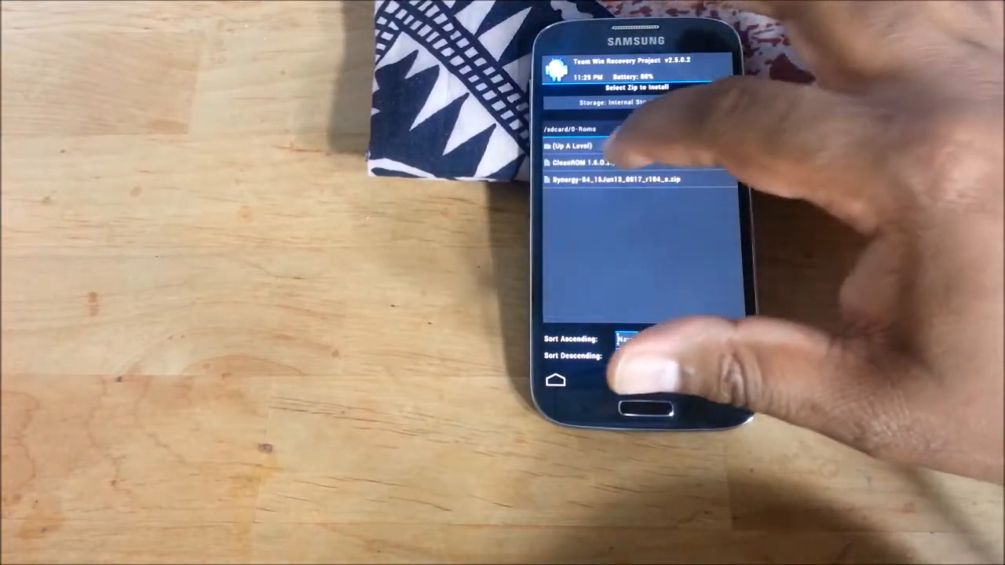
pyautogui.click(620, 163)
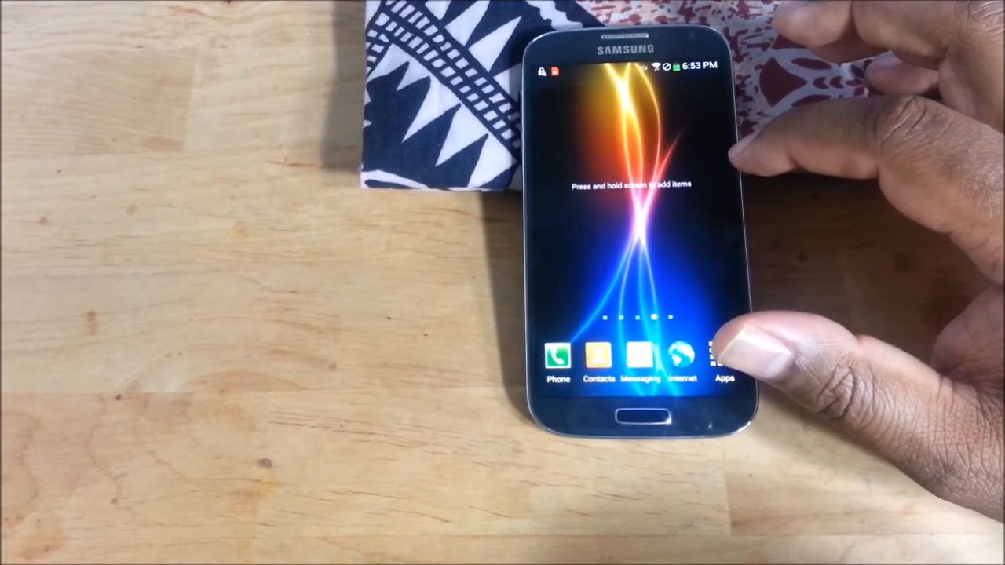
pyautogui.click(726, 355)
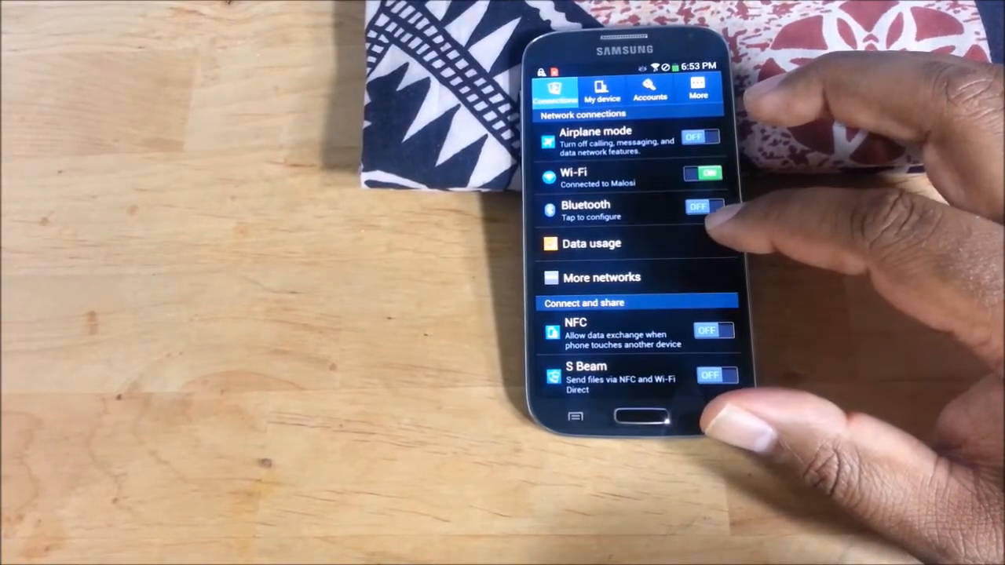
pyautogui.scroll(-3)
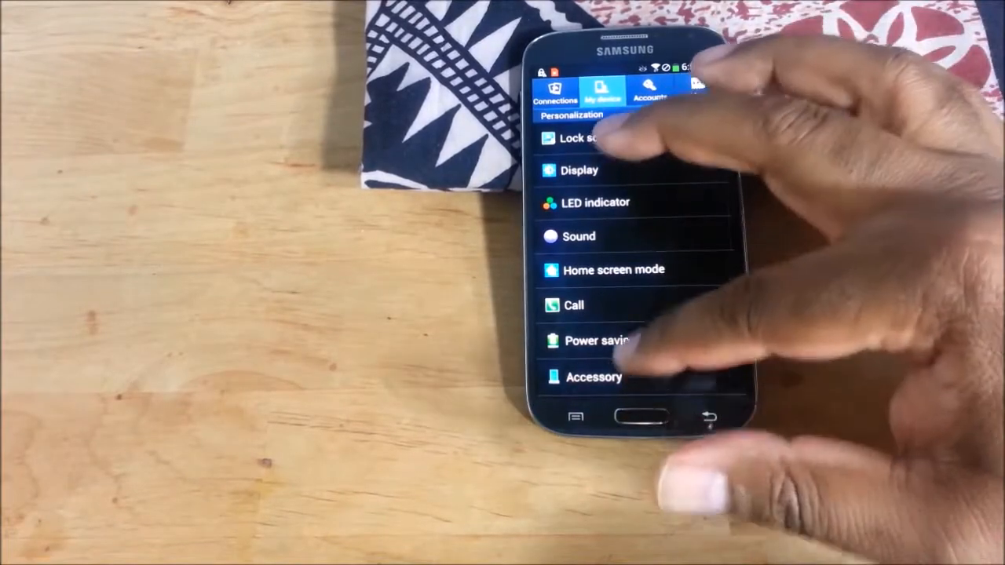
pyautogui.scroll(-3)
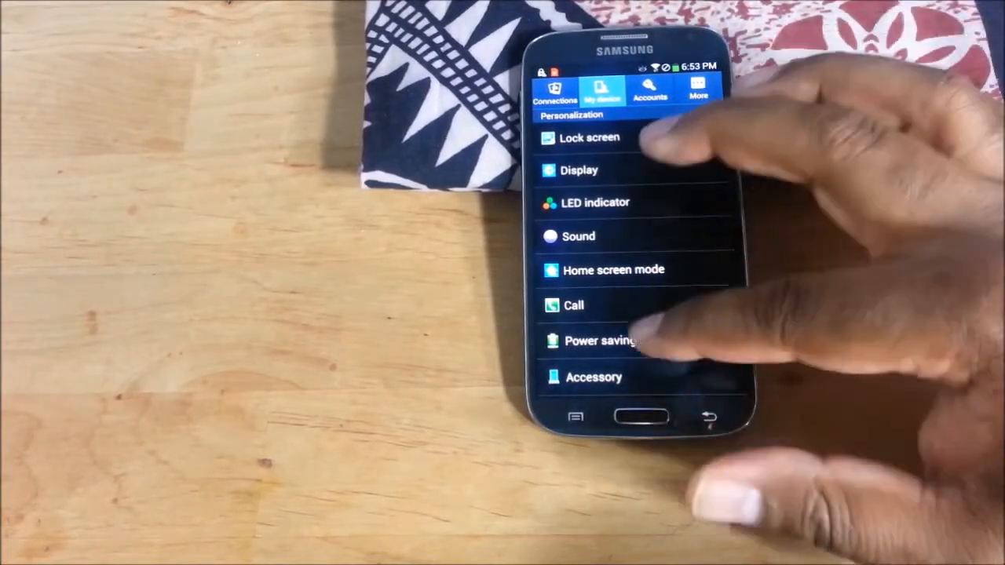
pyautogui.scroll(-3)
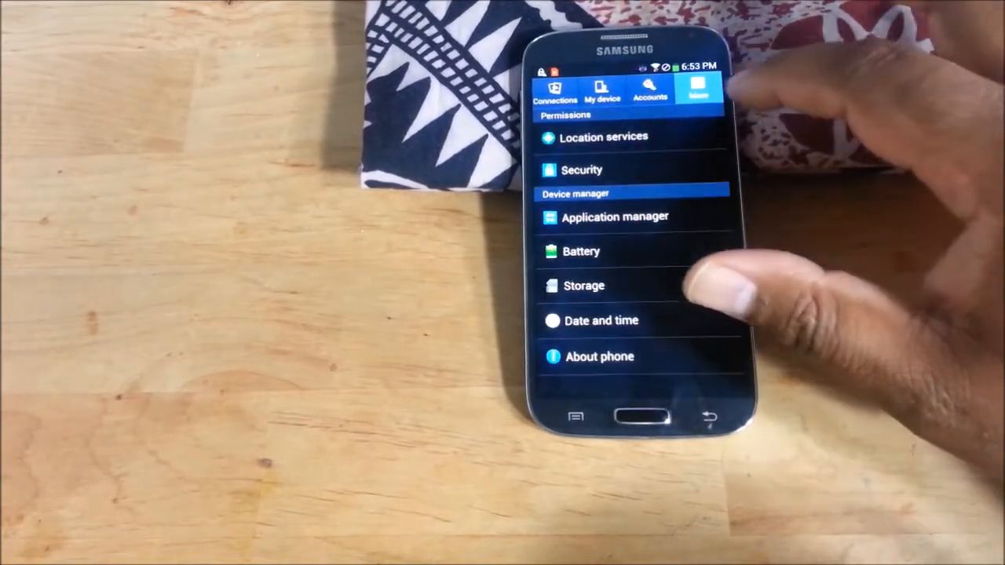
pyautogui.click(650, 90)
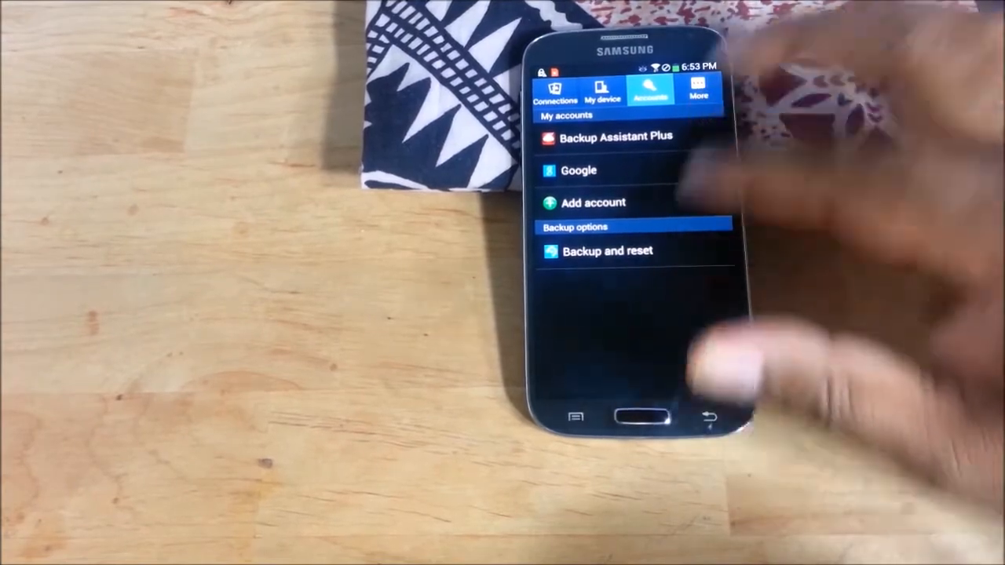
pyautogui.click(697, 90)
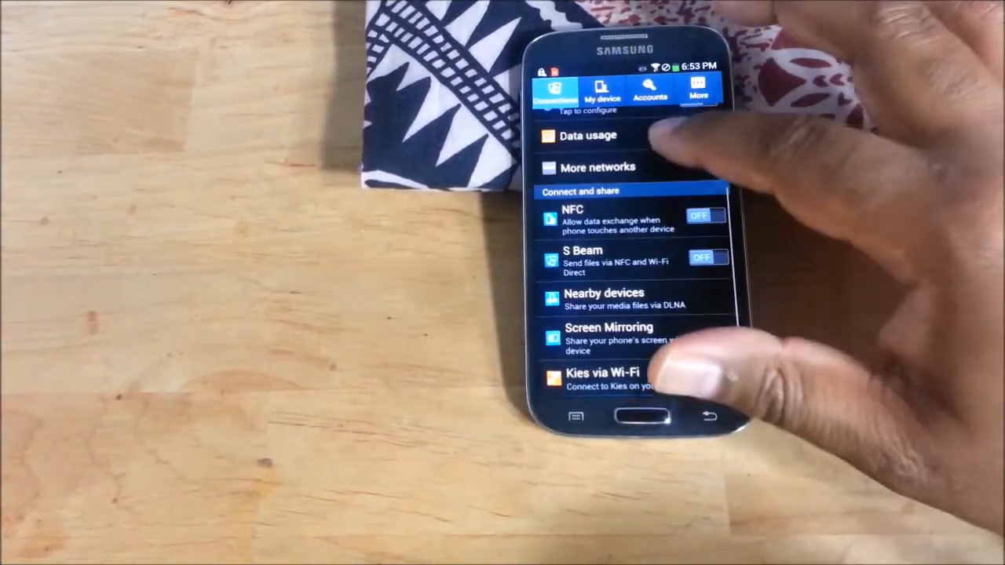
pyautogui.click(601, 92)
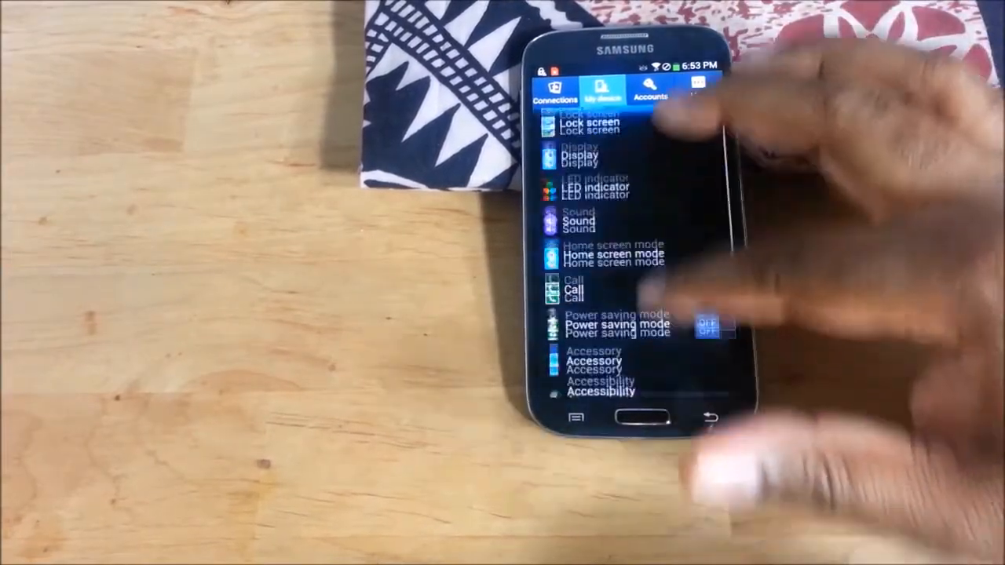
pyautogui.click(651, 90)
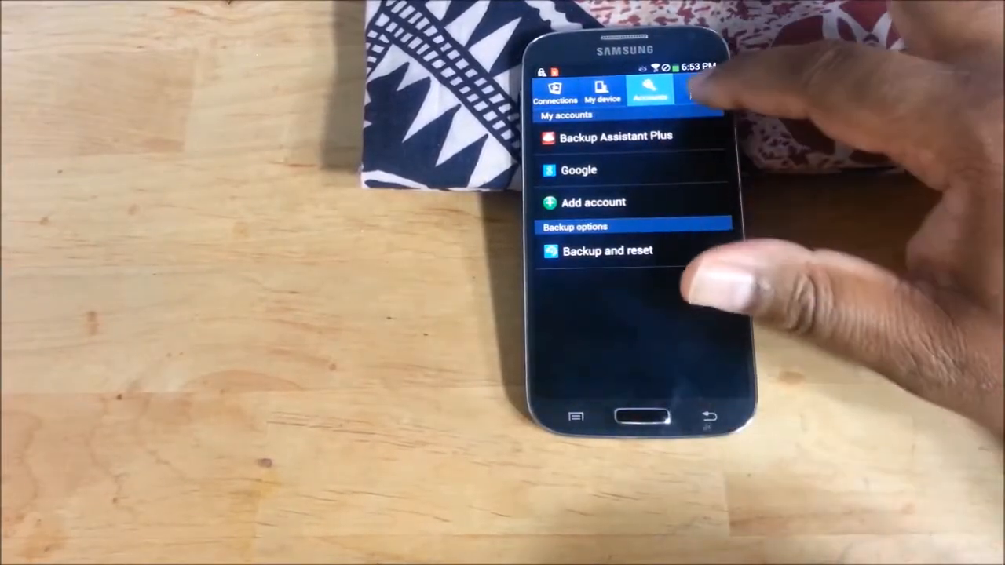
pyautogui.click(696, 91)
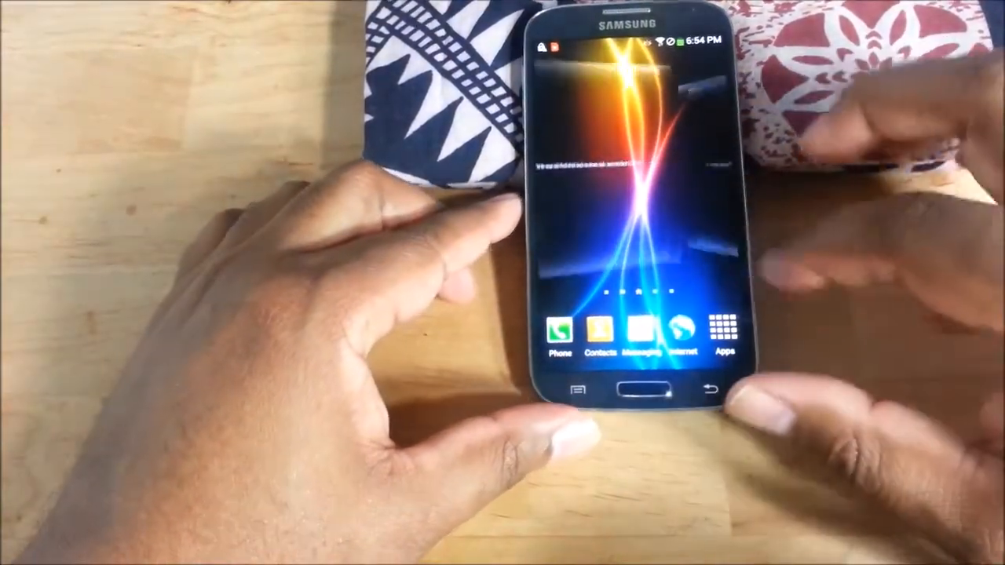
# - Check Contacts, return home, then scroll the app drawer and launch Google Maps
pyautogui.click(601, 330)
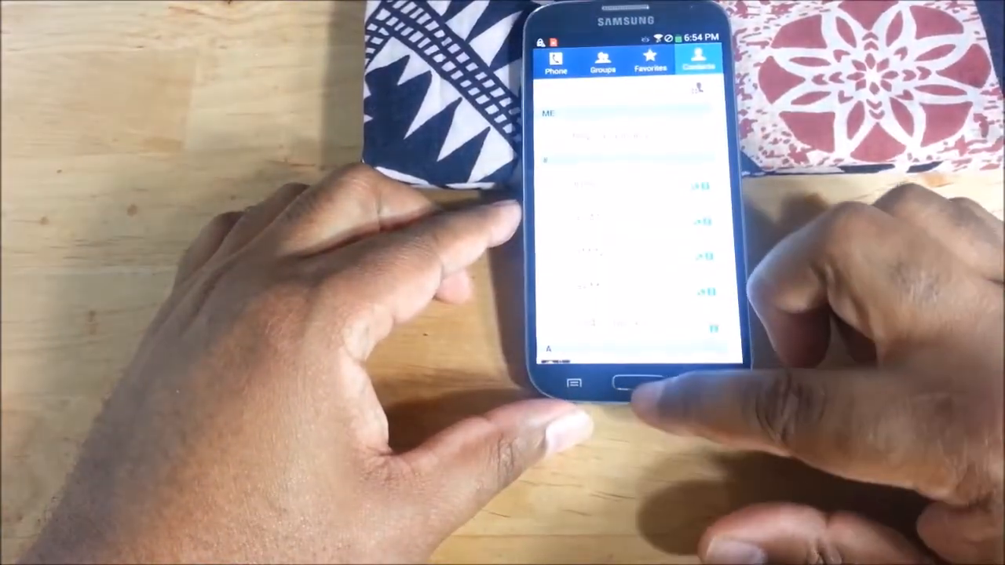
pyautogui.click(625, 382)
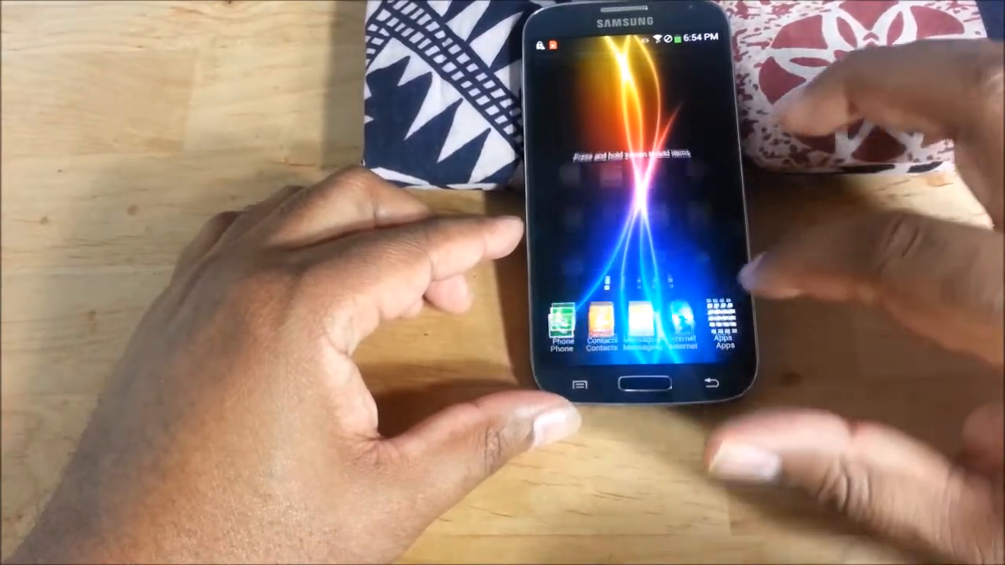
pyautogui.click(725, 322)
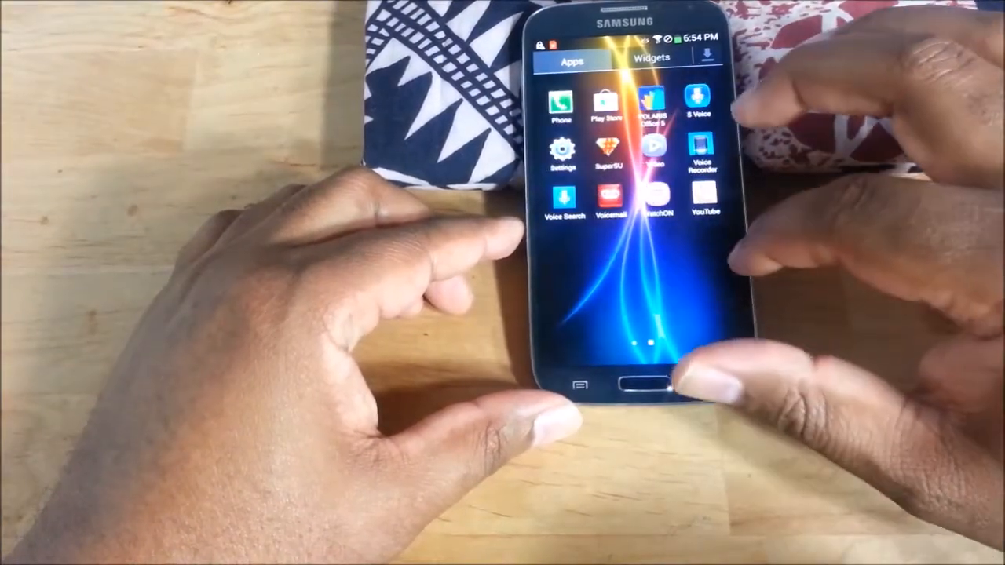
pyautogui.hscroll(-3)
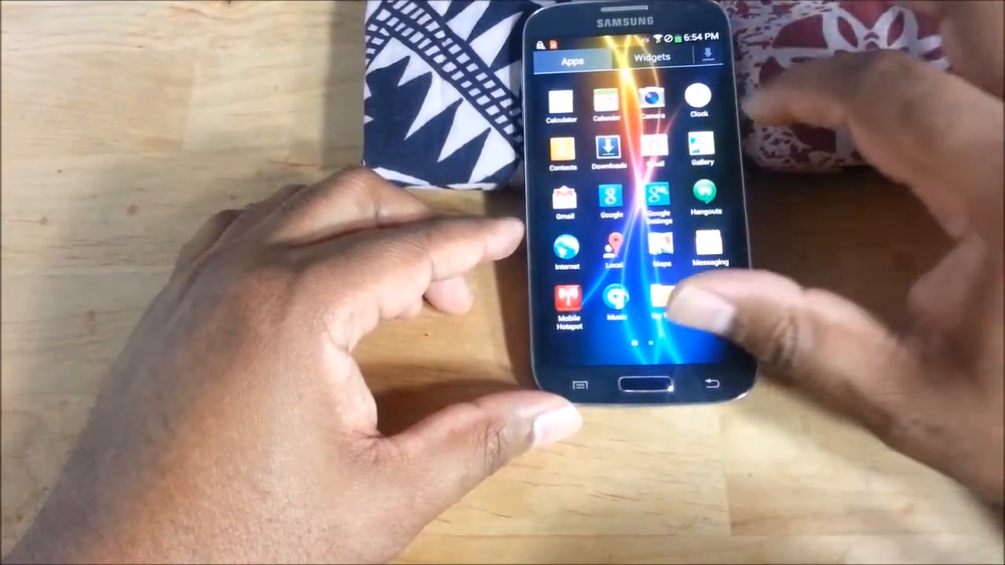
pyautogui.click(695, 106)
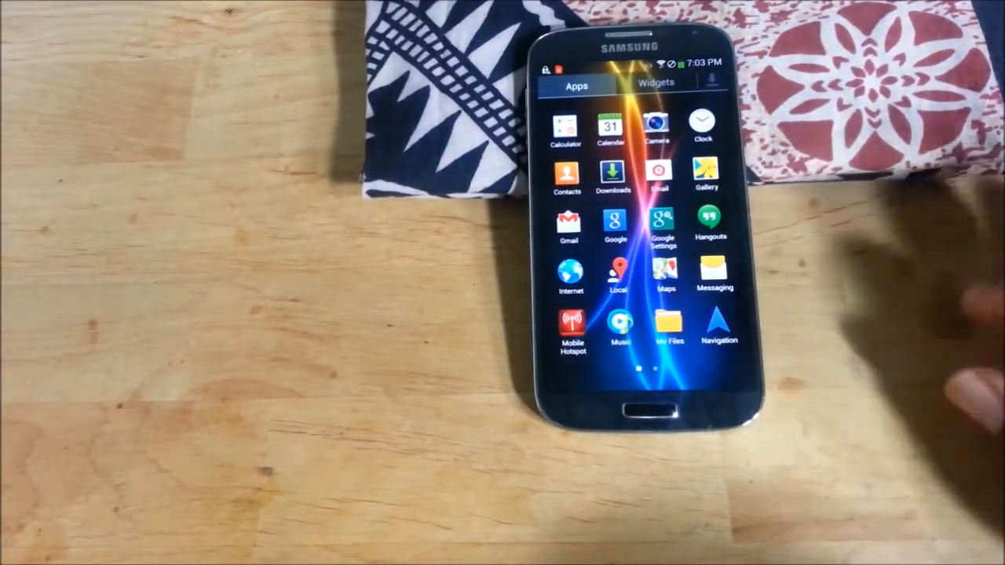
pyautogui.click(666, 271)
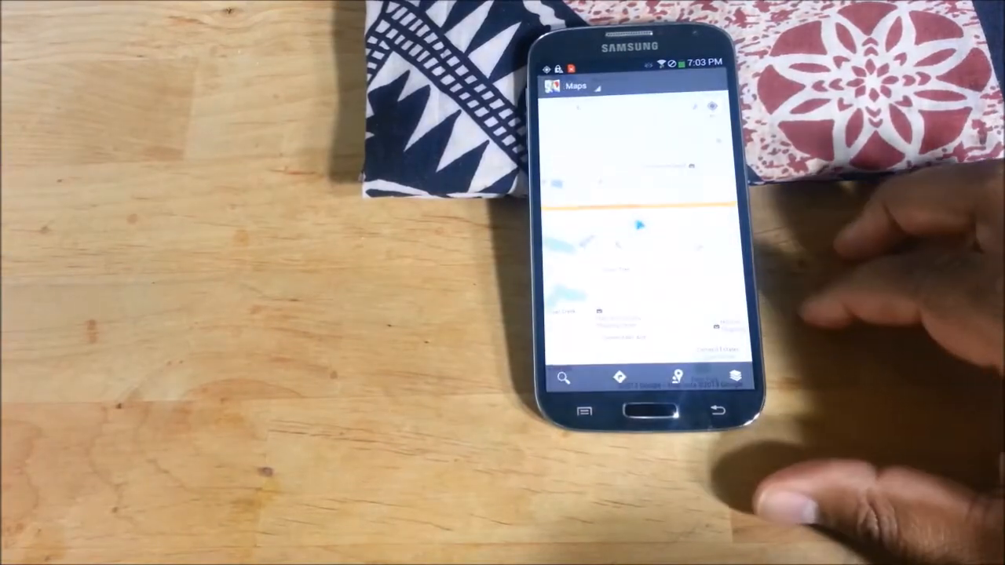